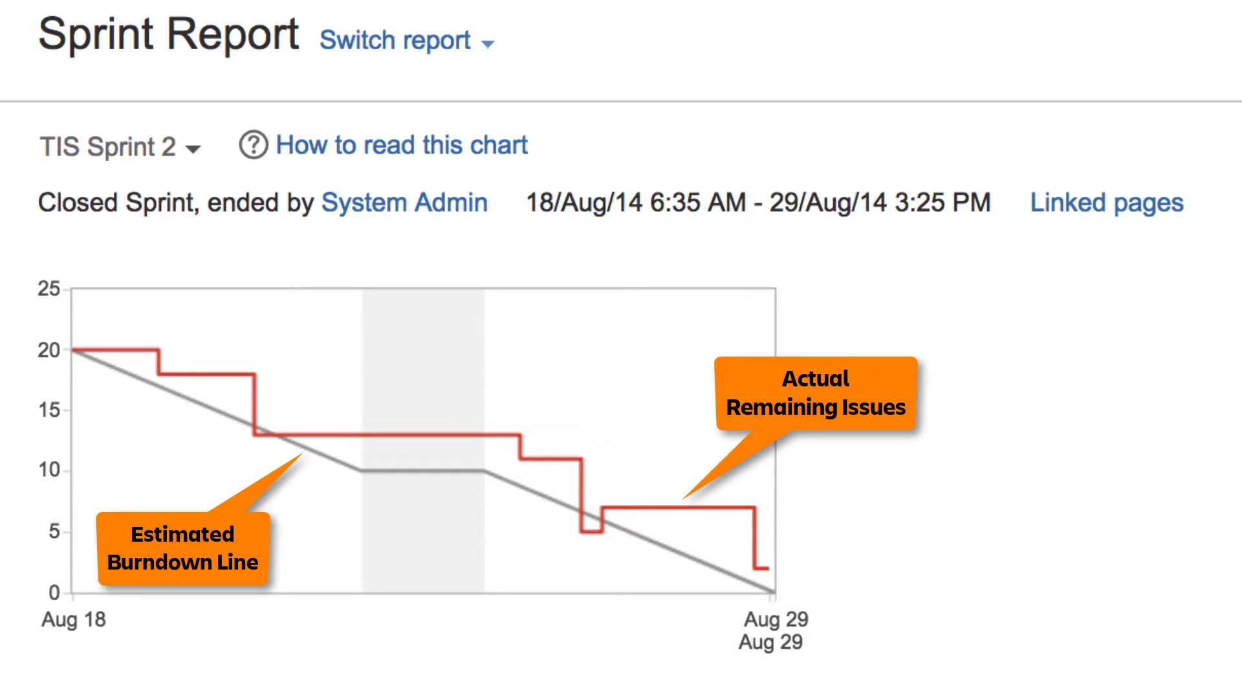
mouse_move(514, 604)
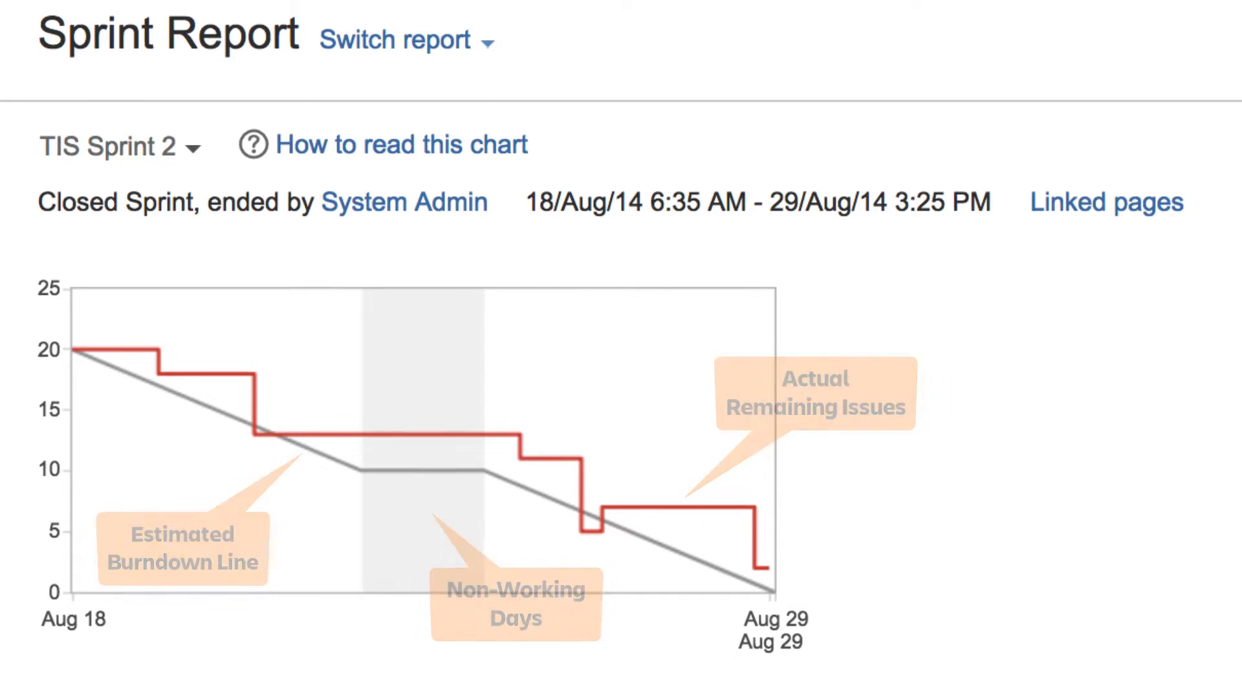
Review the TIS Sprint 3 Sprint Report, then go to Browse Projects via View All Projects
scroll(down, 3)
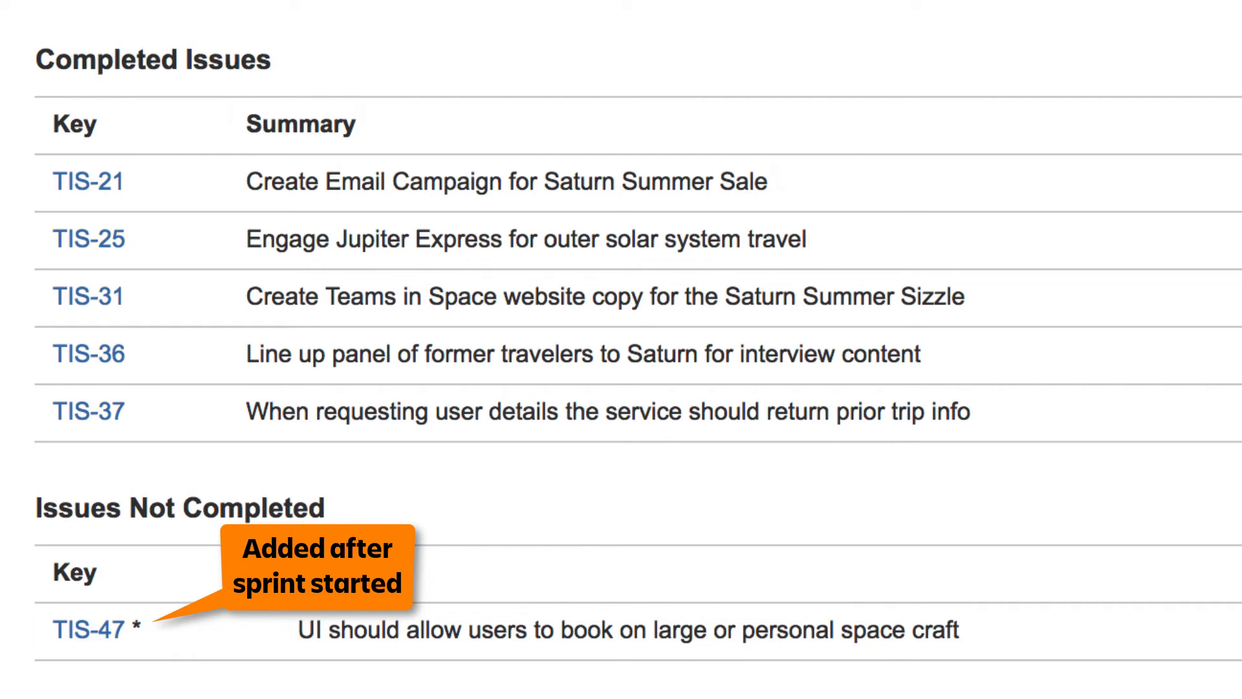
scroll(up, 3)
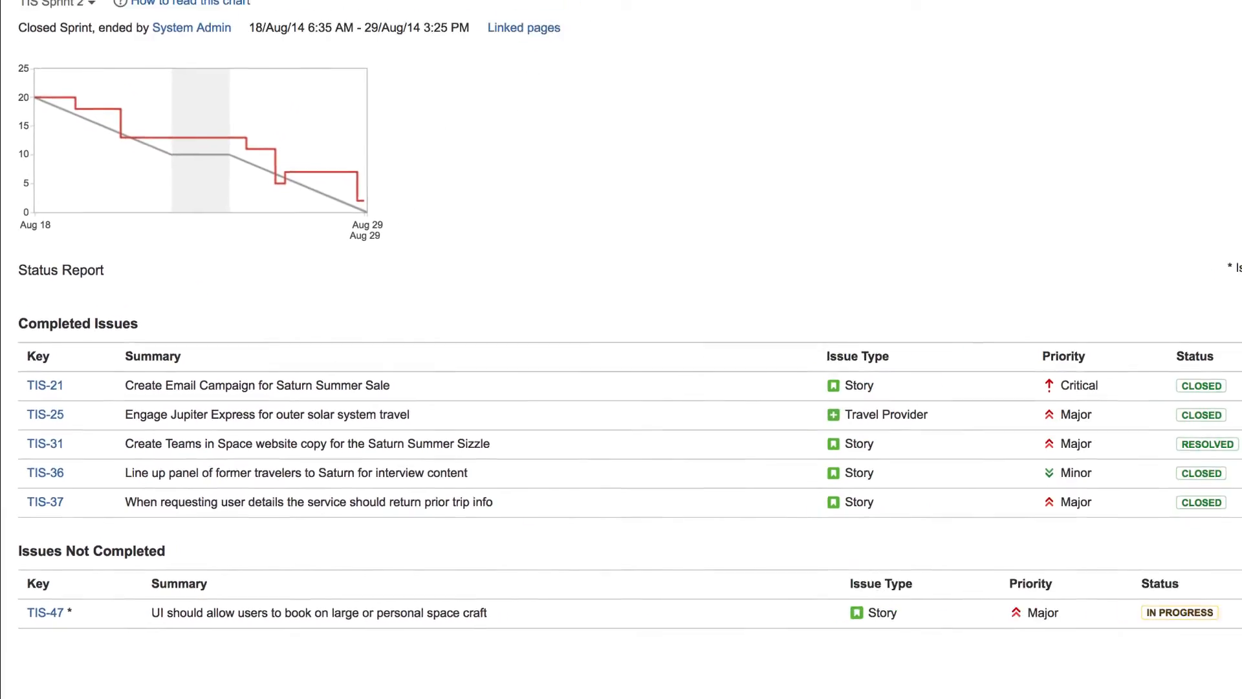
scroll(up, 3)
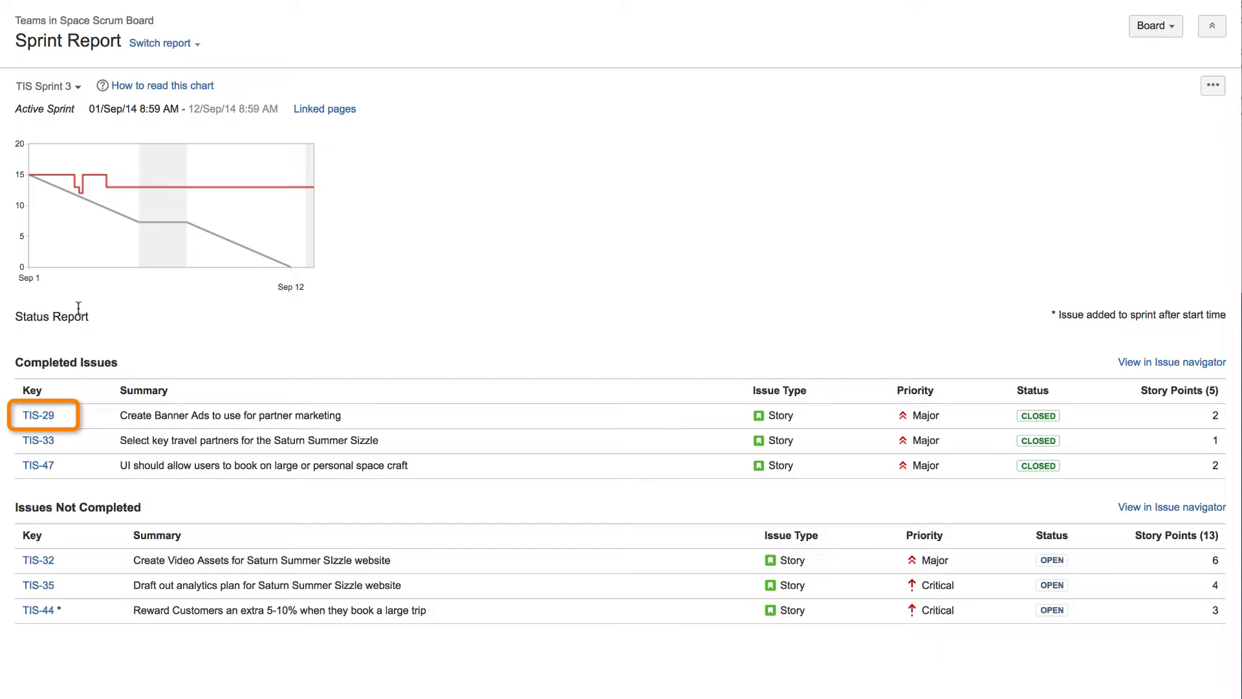
click(38, 416)
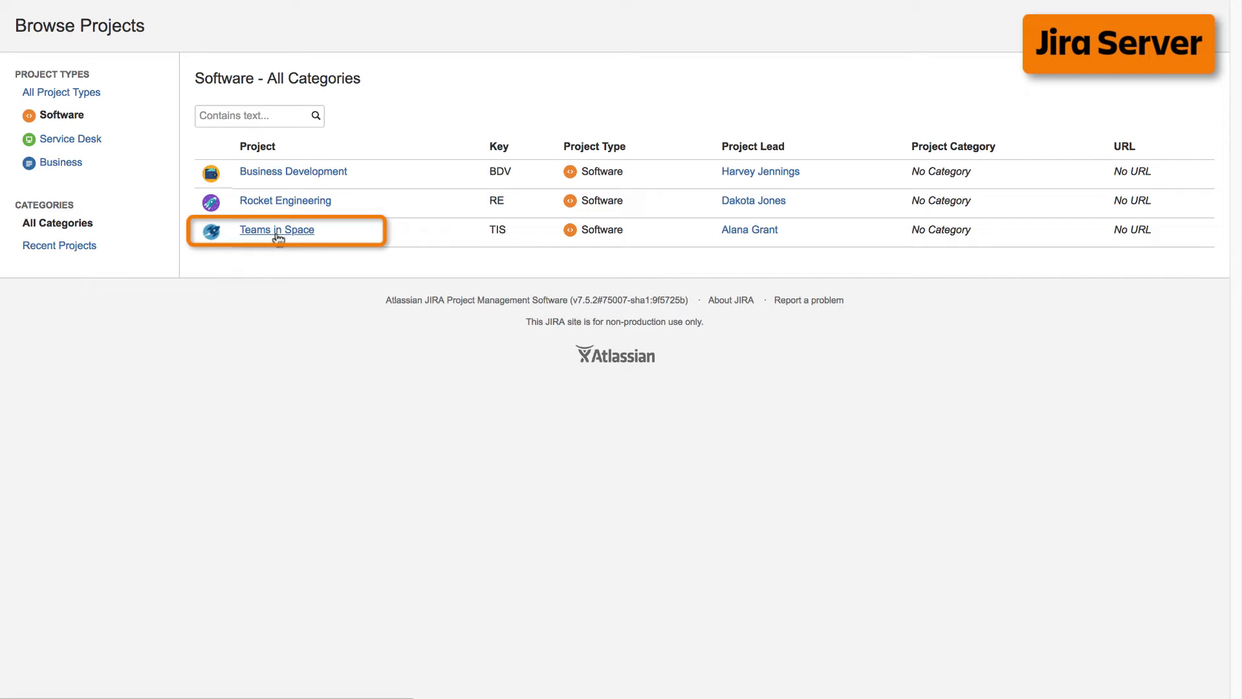
Open Teams in Space's reports and bring up the Burndown Chart for TIS Sprint 3
click(276, 230)
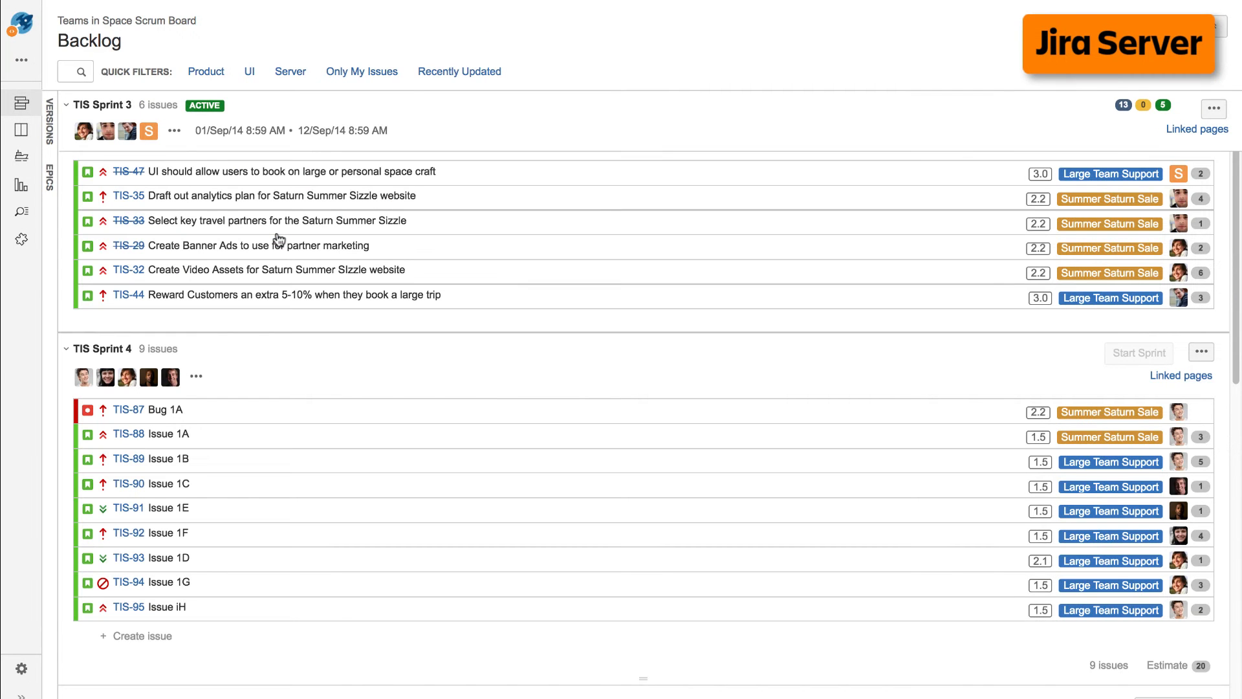
mouse_move(21, 182)
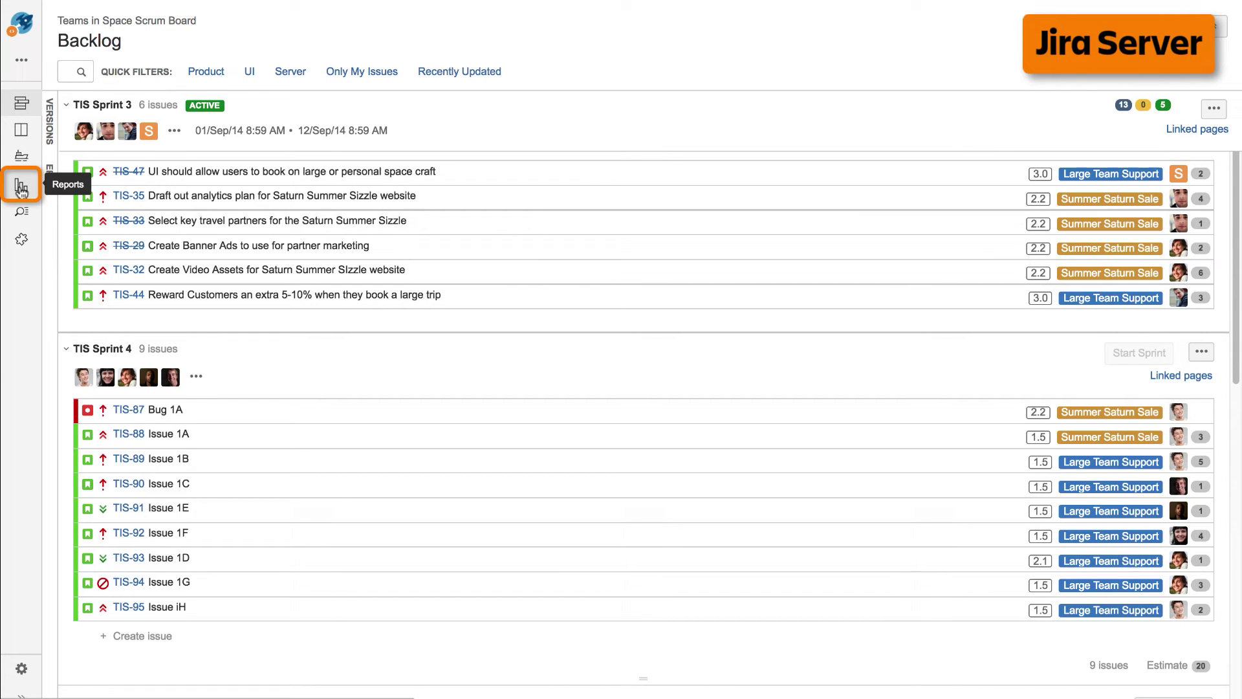
click(20, 182)
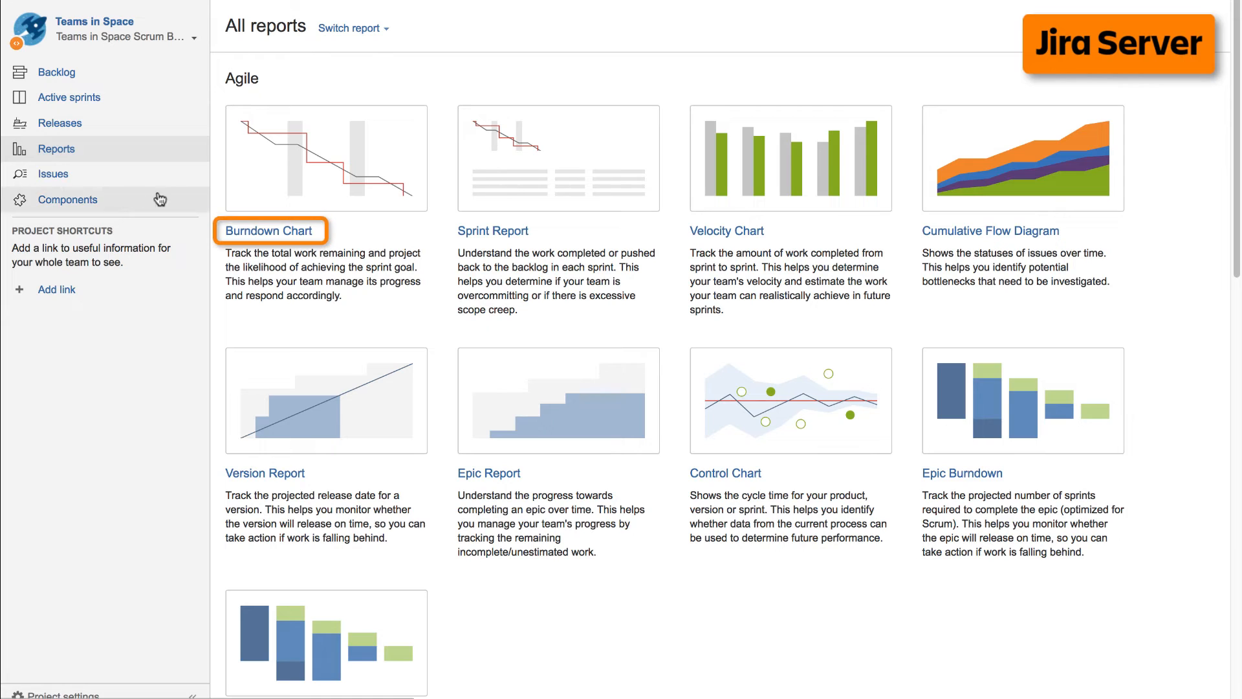
click(268, 231)
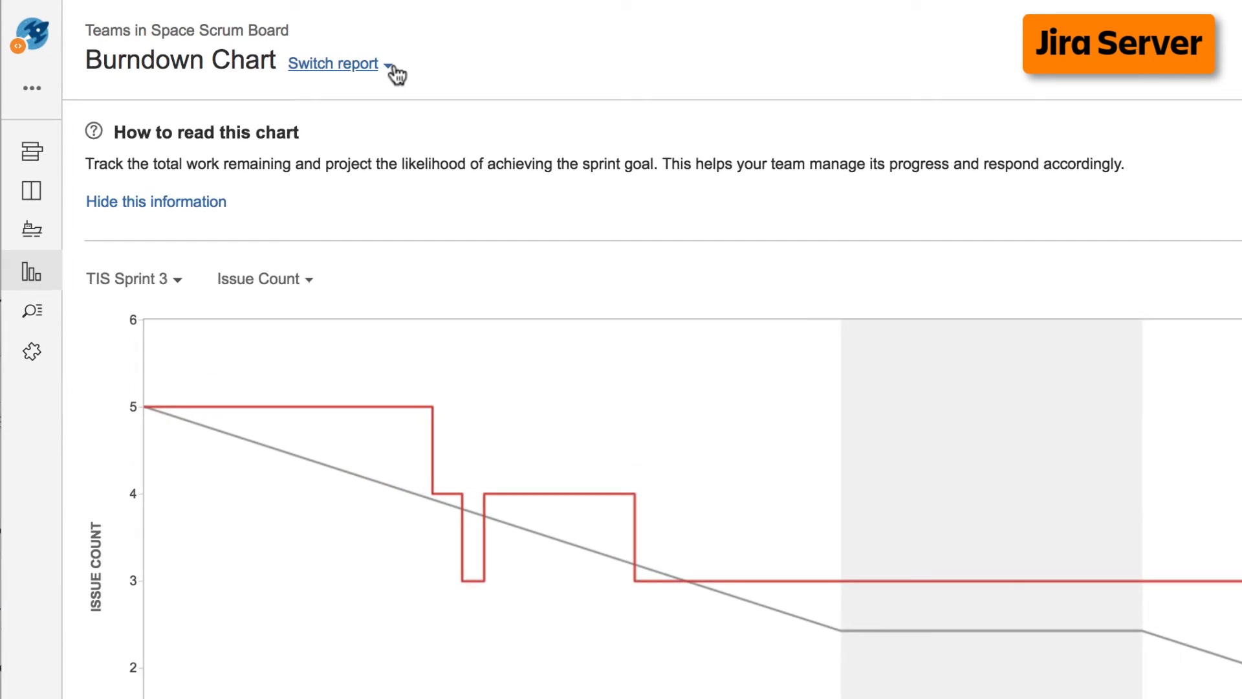
Use the report switcher to change from Burndown Chart to Velocity Chart
click(333, 64)
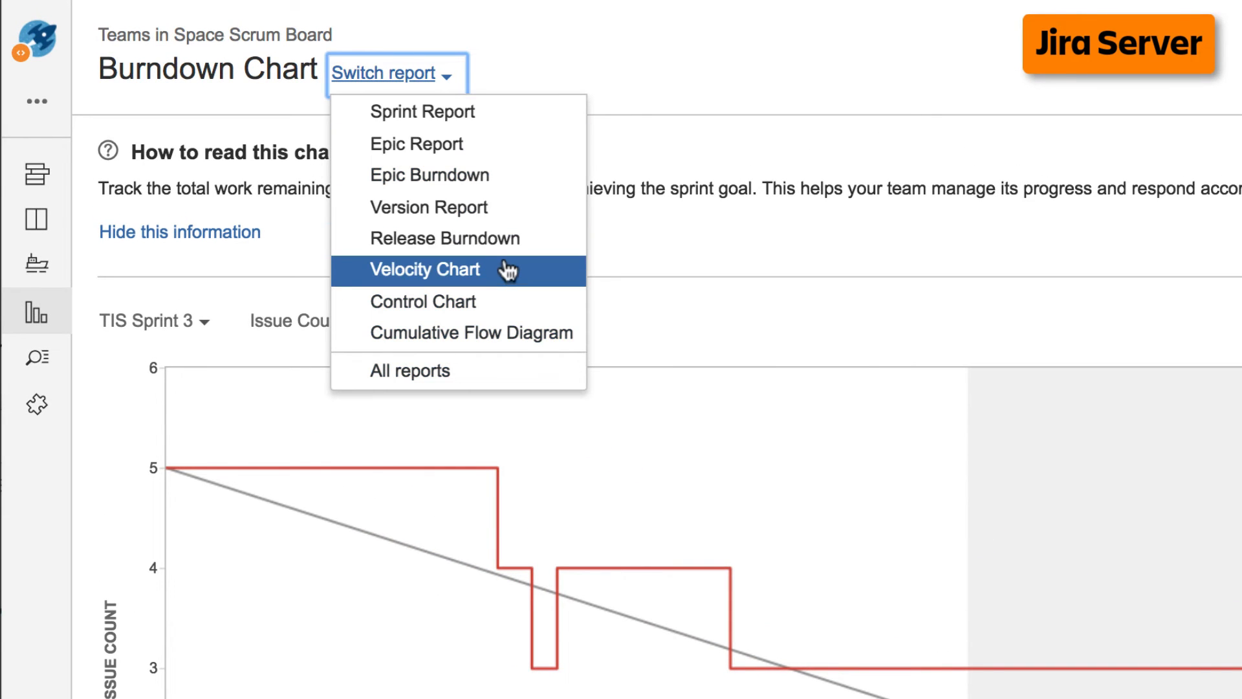
click(425, 269)
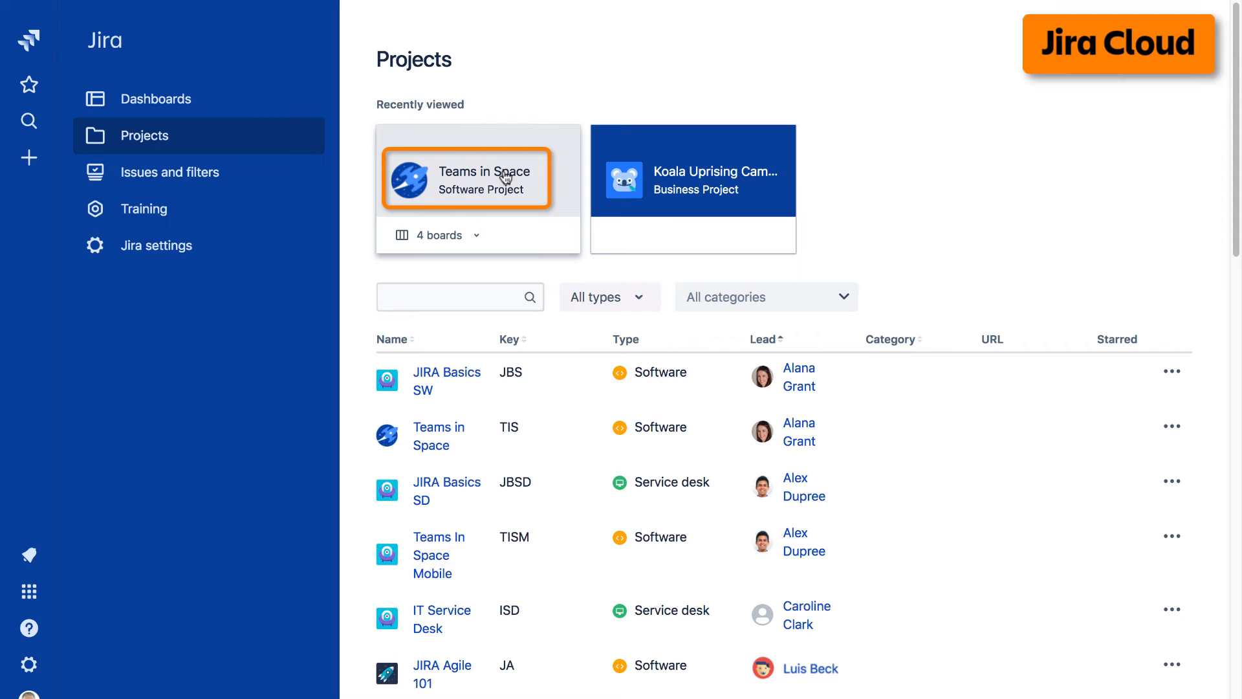
From Teams in Space's Reports page, show the Burndown Chart for Planet Sprint 2
click(466, 171)
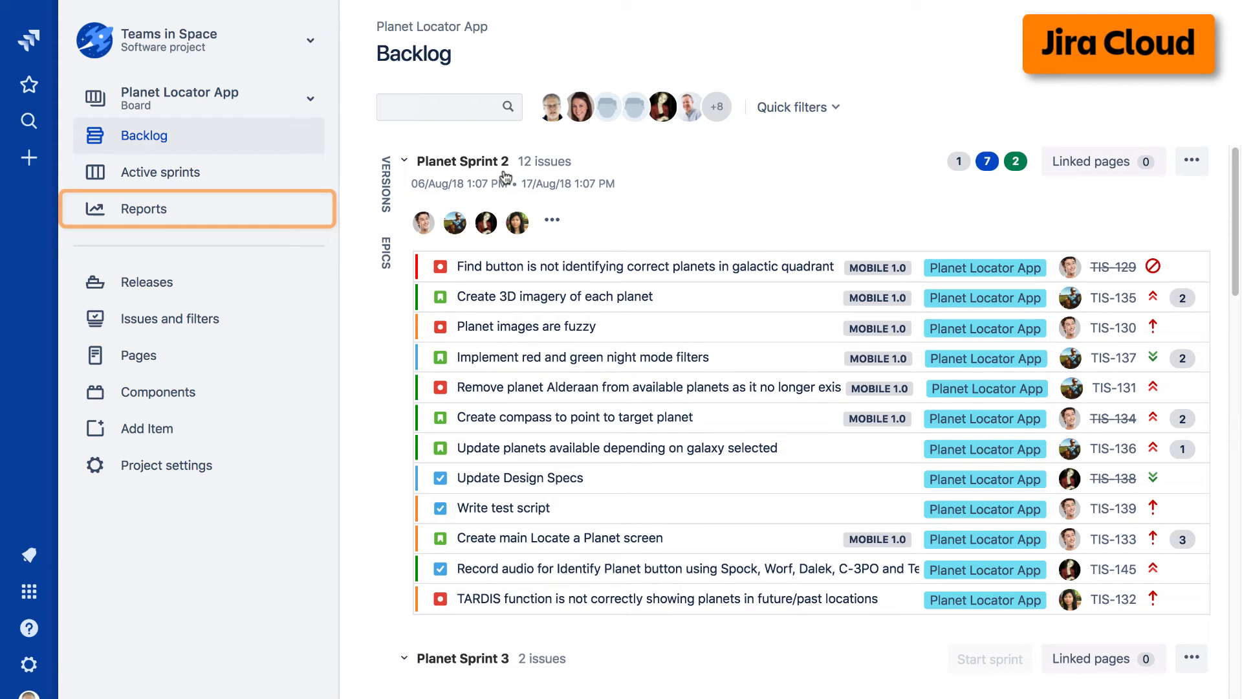
mouse_move(241, 212)
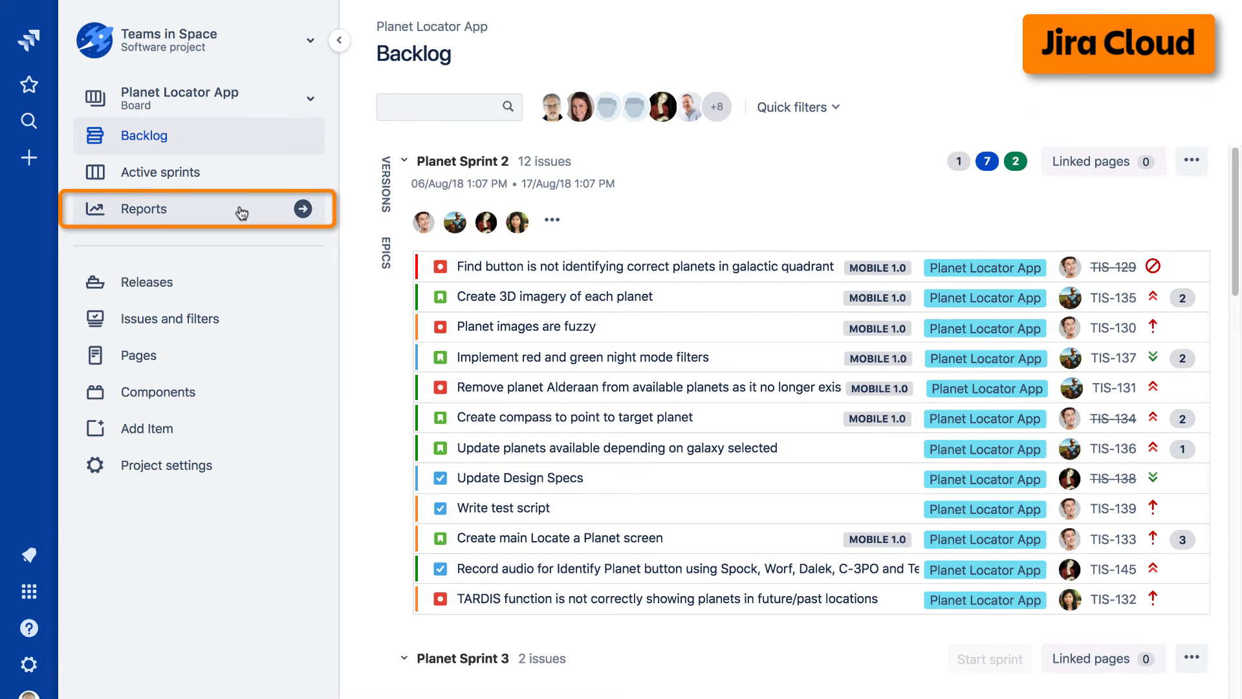
click(144, 208)
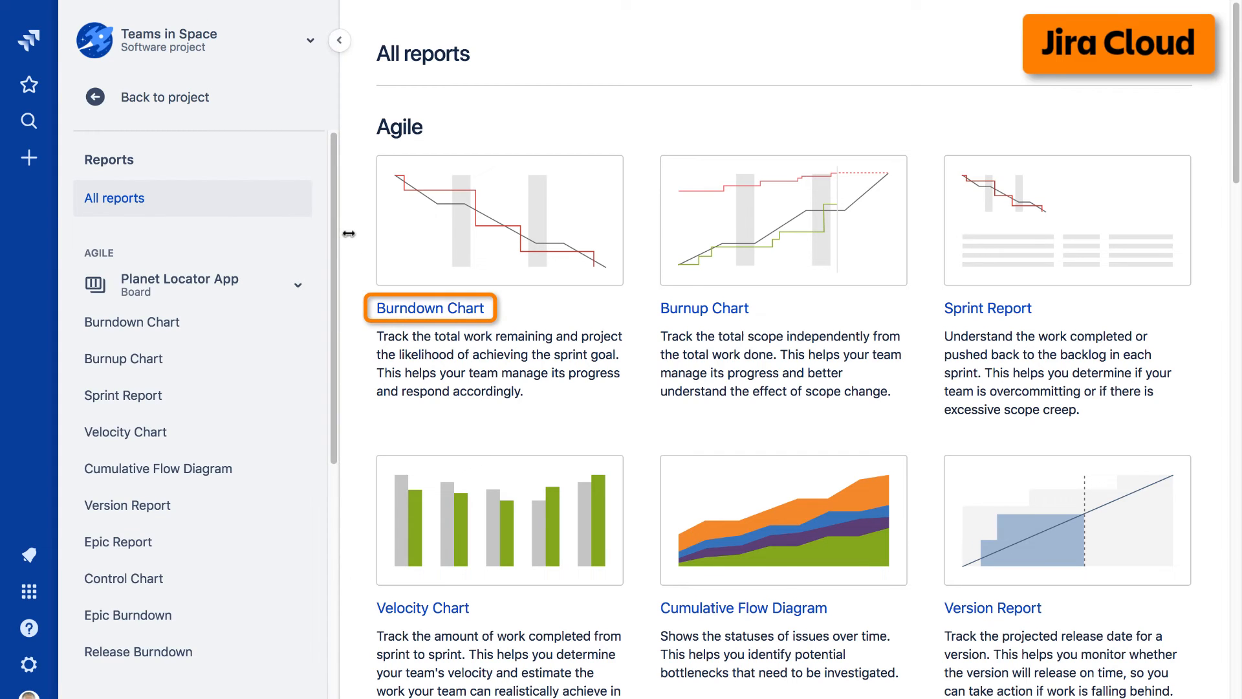
click(429, 308)
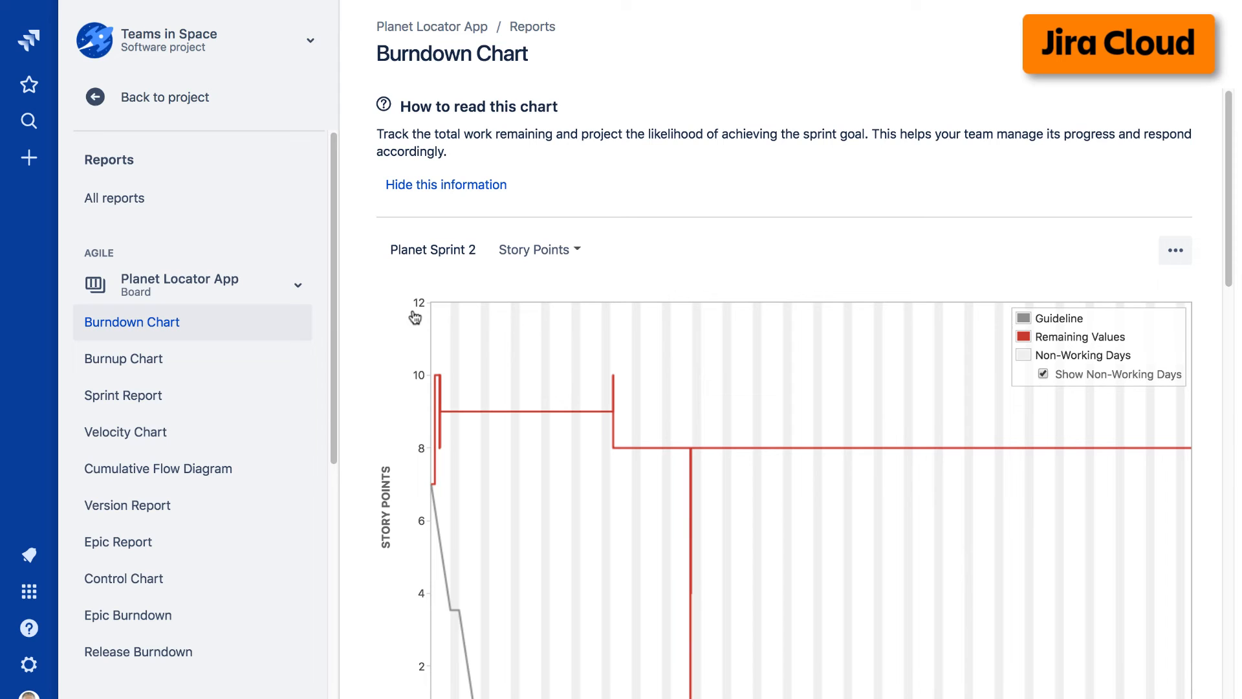
From the reports sidebar, show the Version Report for TIS: Mobile 1.0
scroll(down, 3)
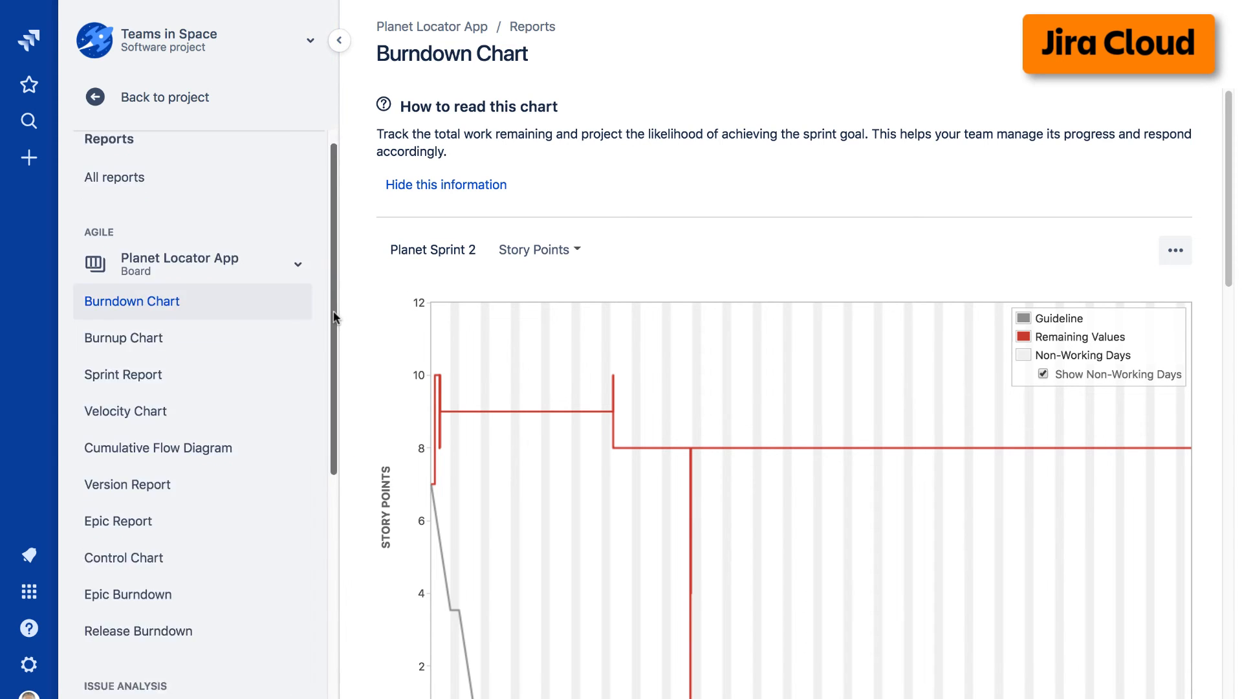
scroll(down, 3)
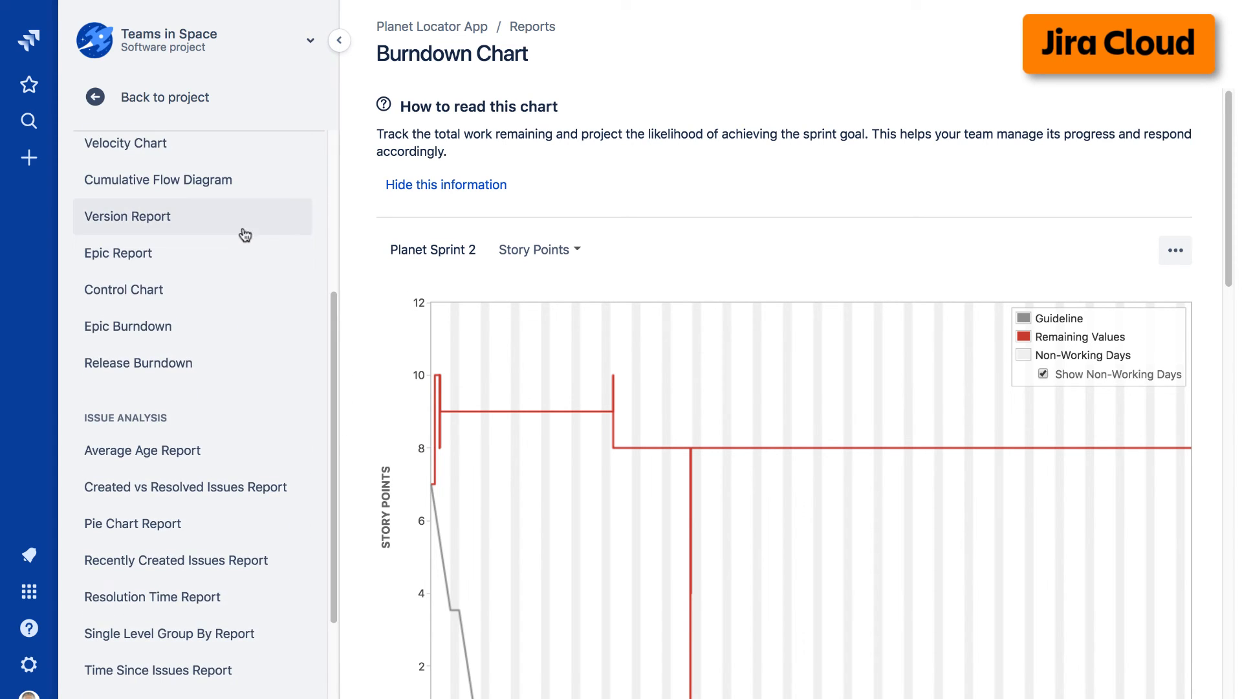
click(128, 216)
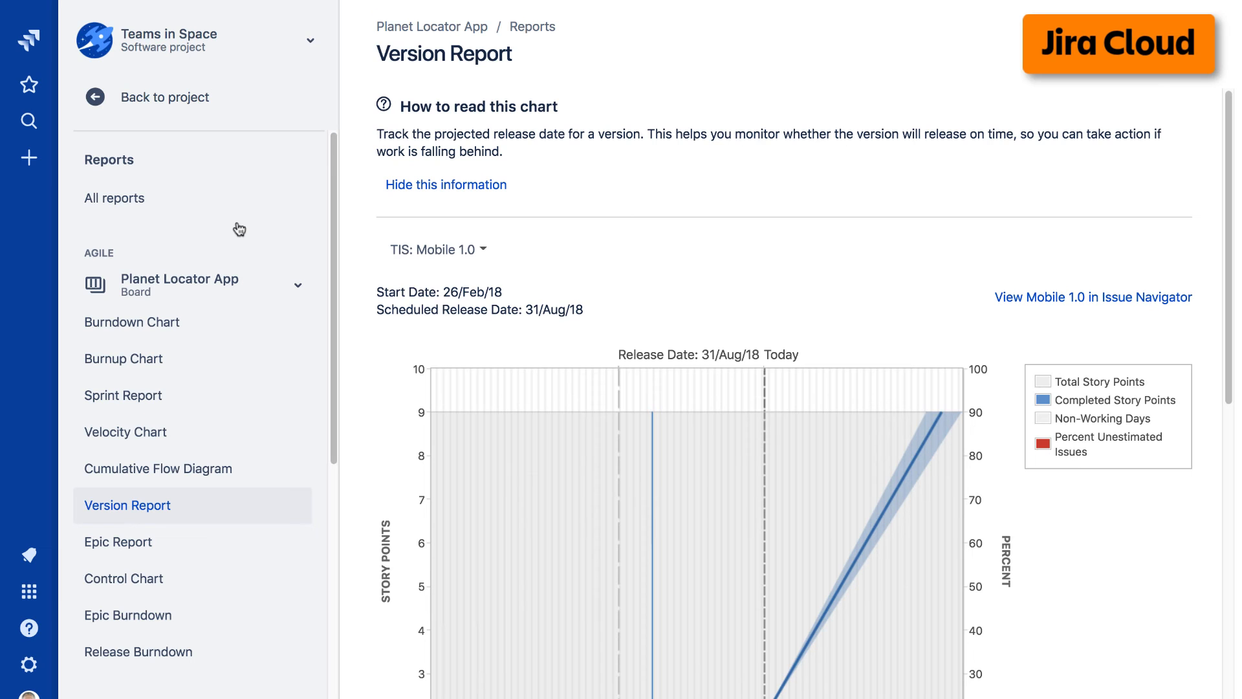